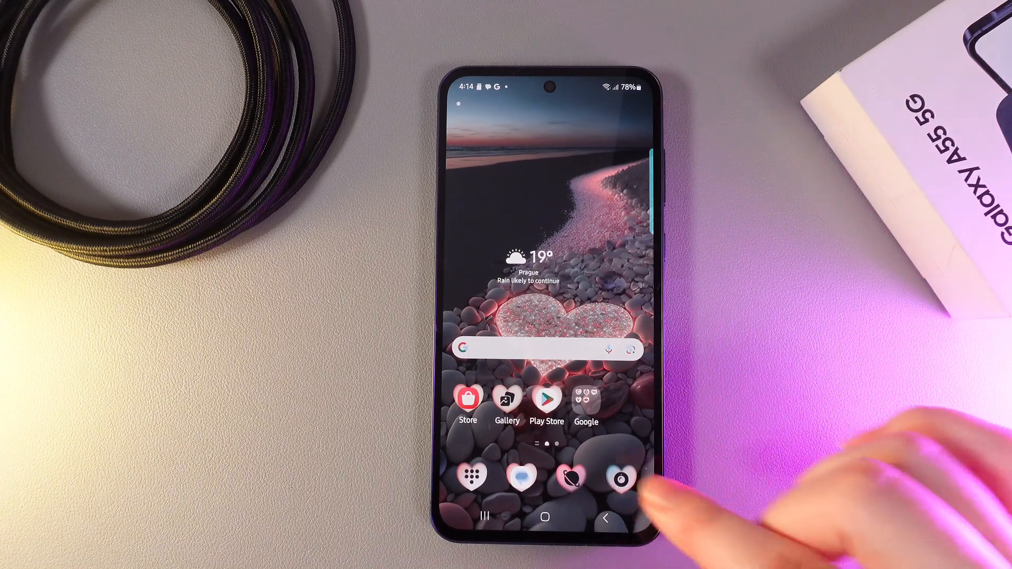
Launch the Camera app from the home screen, opening in video mode.
click(623, 479)
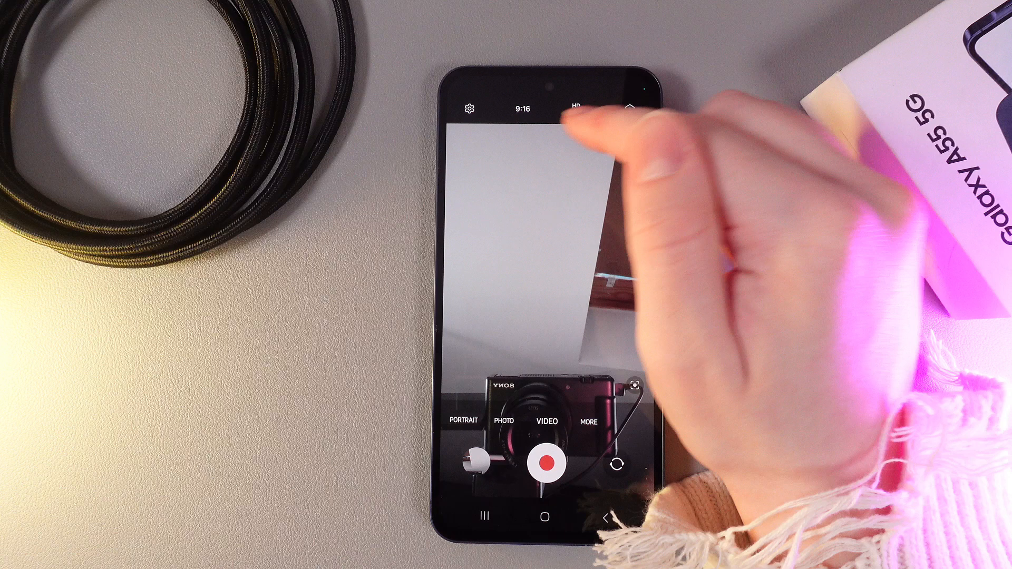
click(579, 106)
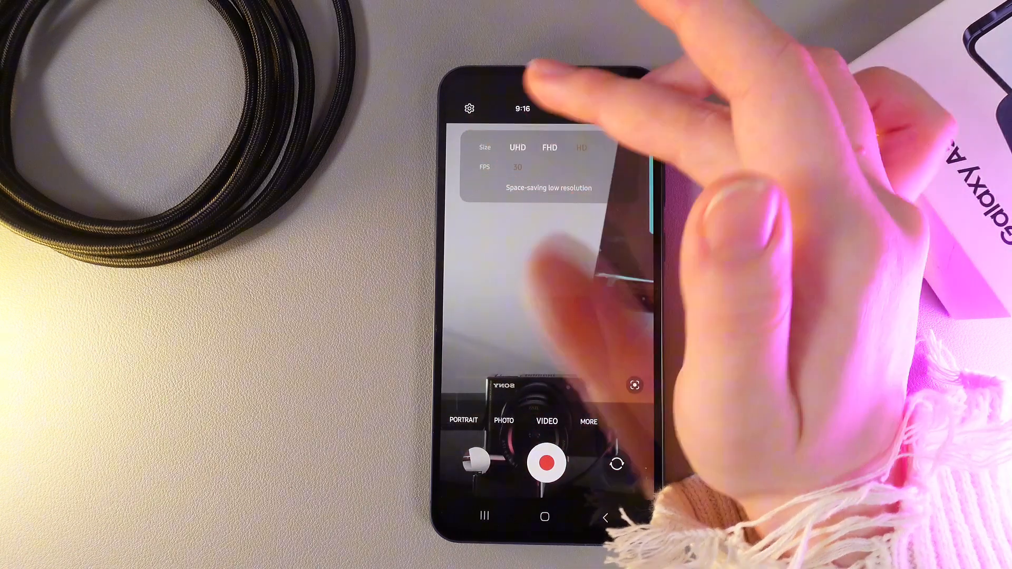
click(516, 147)
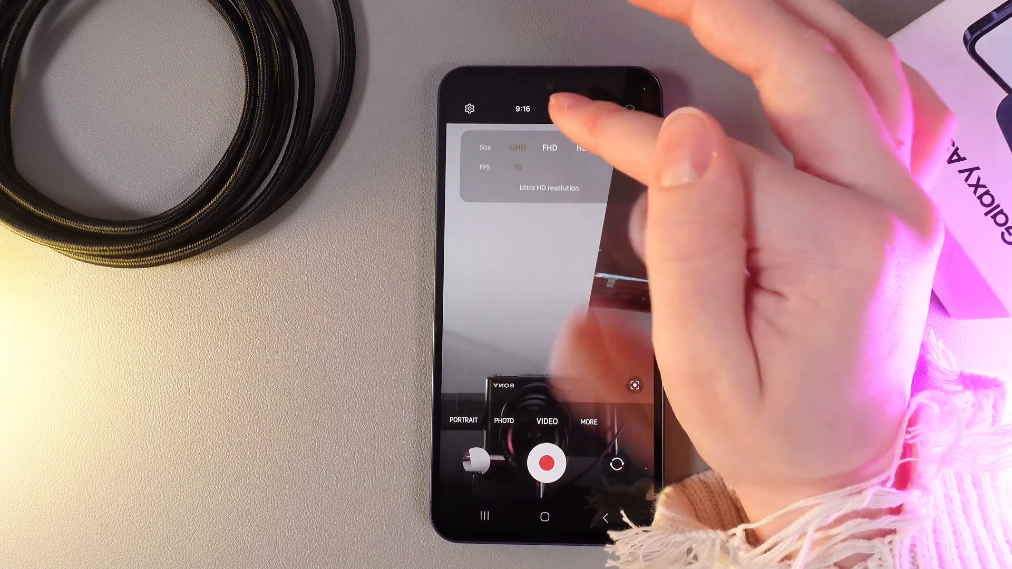
click(548, 148)
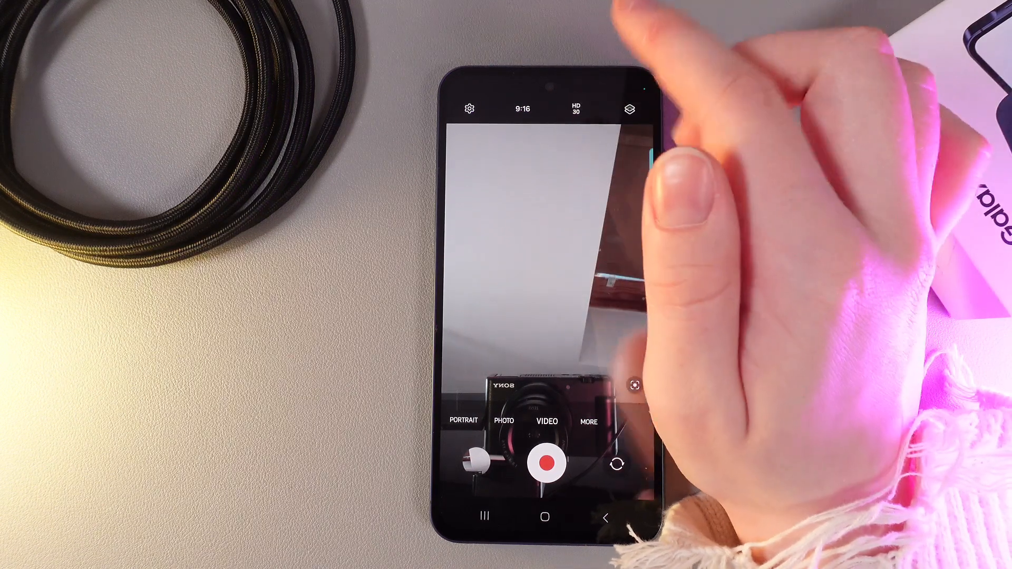
Switch the video size from HD 30 to FHD under Size.
click(574, 108)
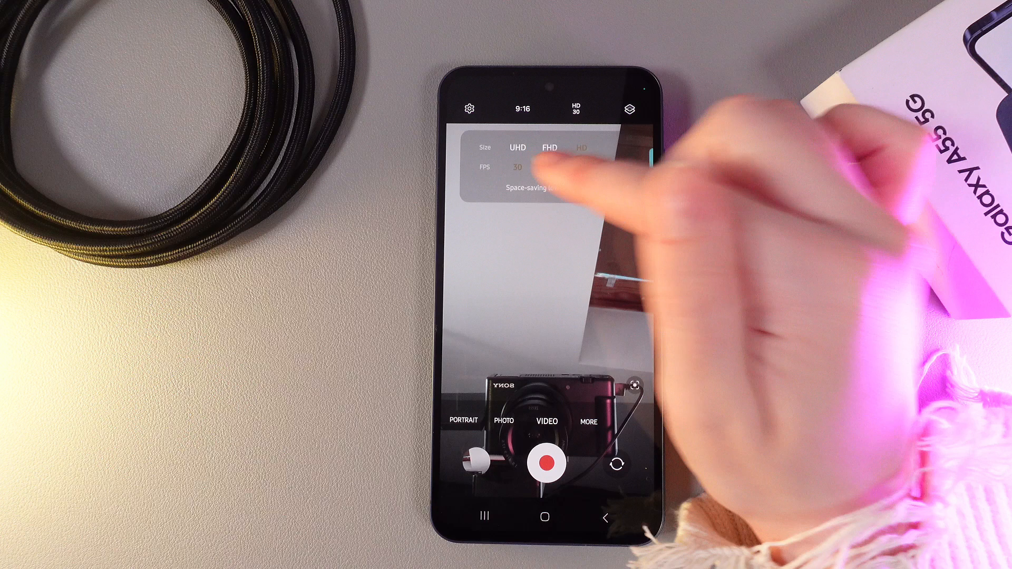
click(549, 147)
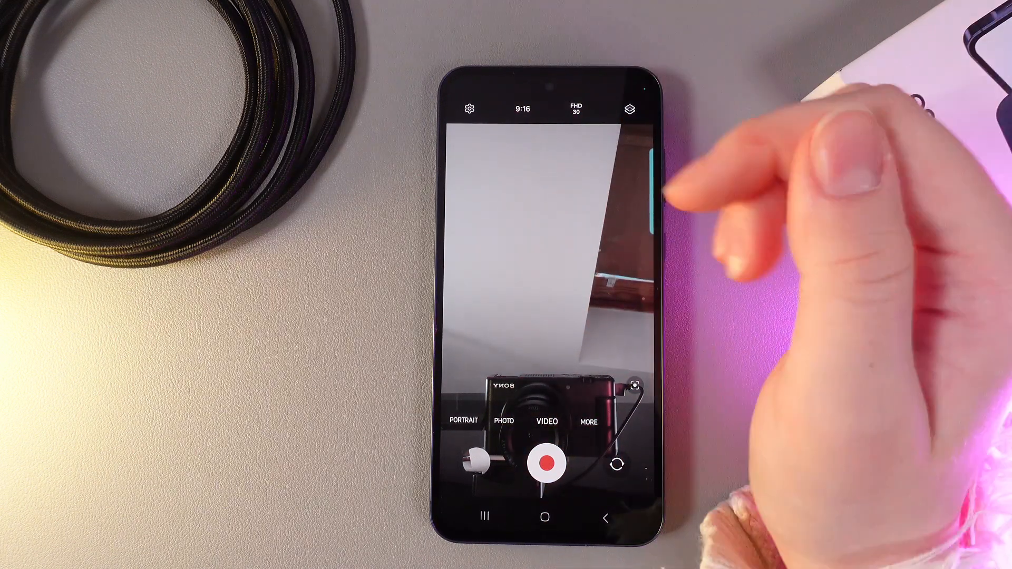
Set the FPS option to 60 so video records at FHD 60.
click(574, 108)
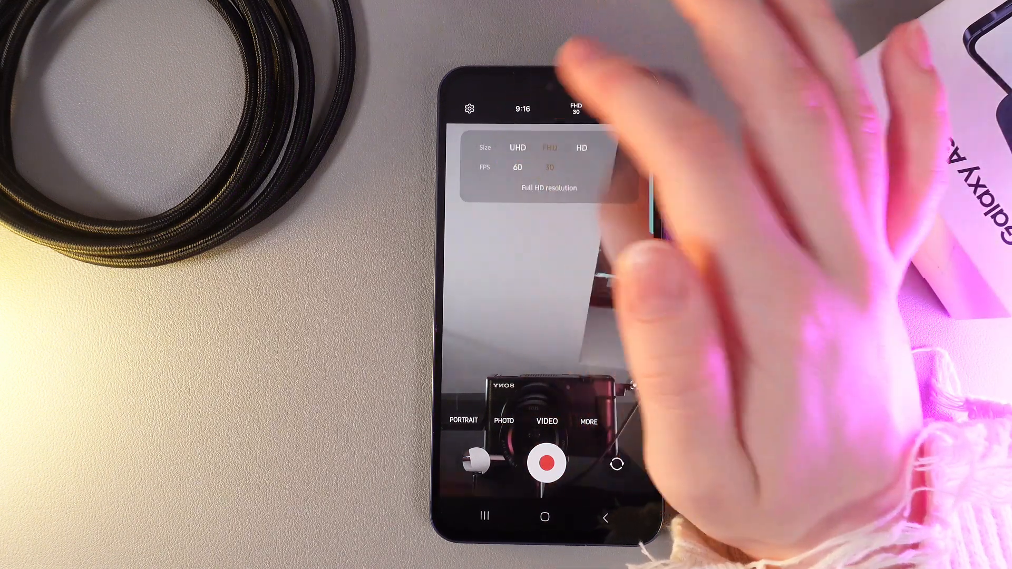
click(517, 167)
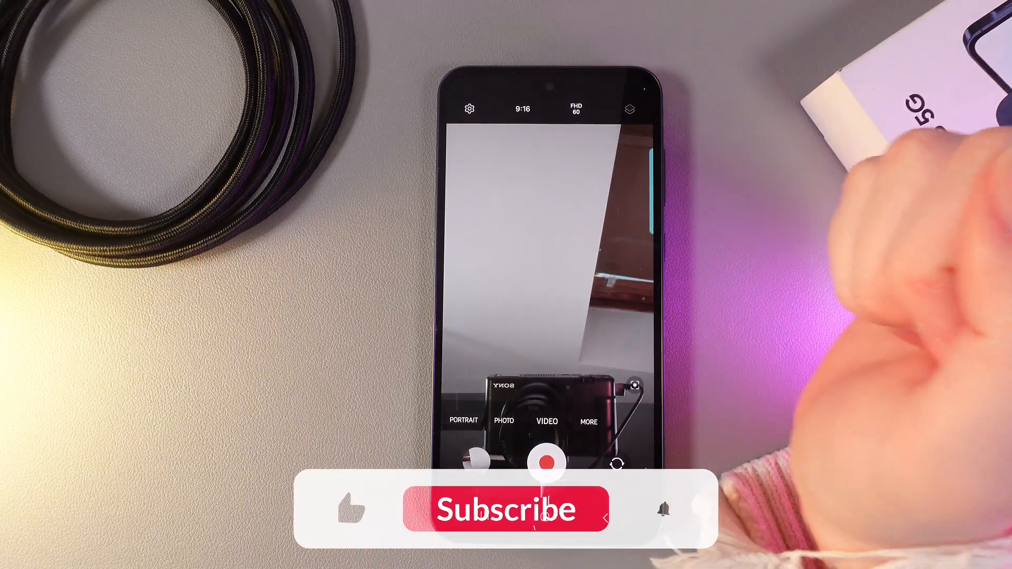
click(506, 509)
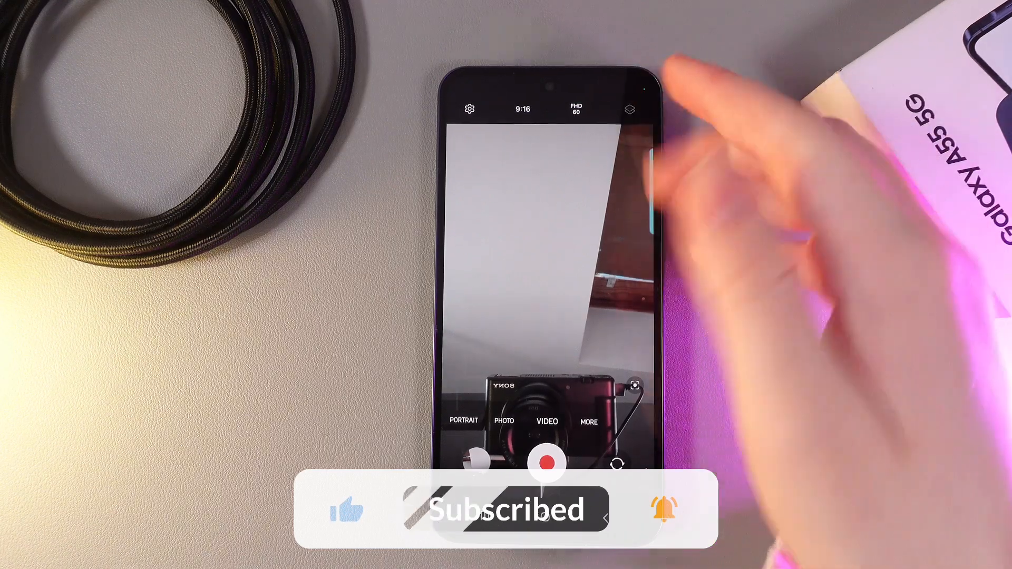